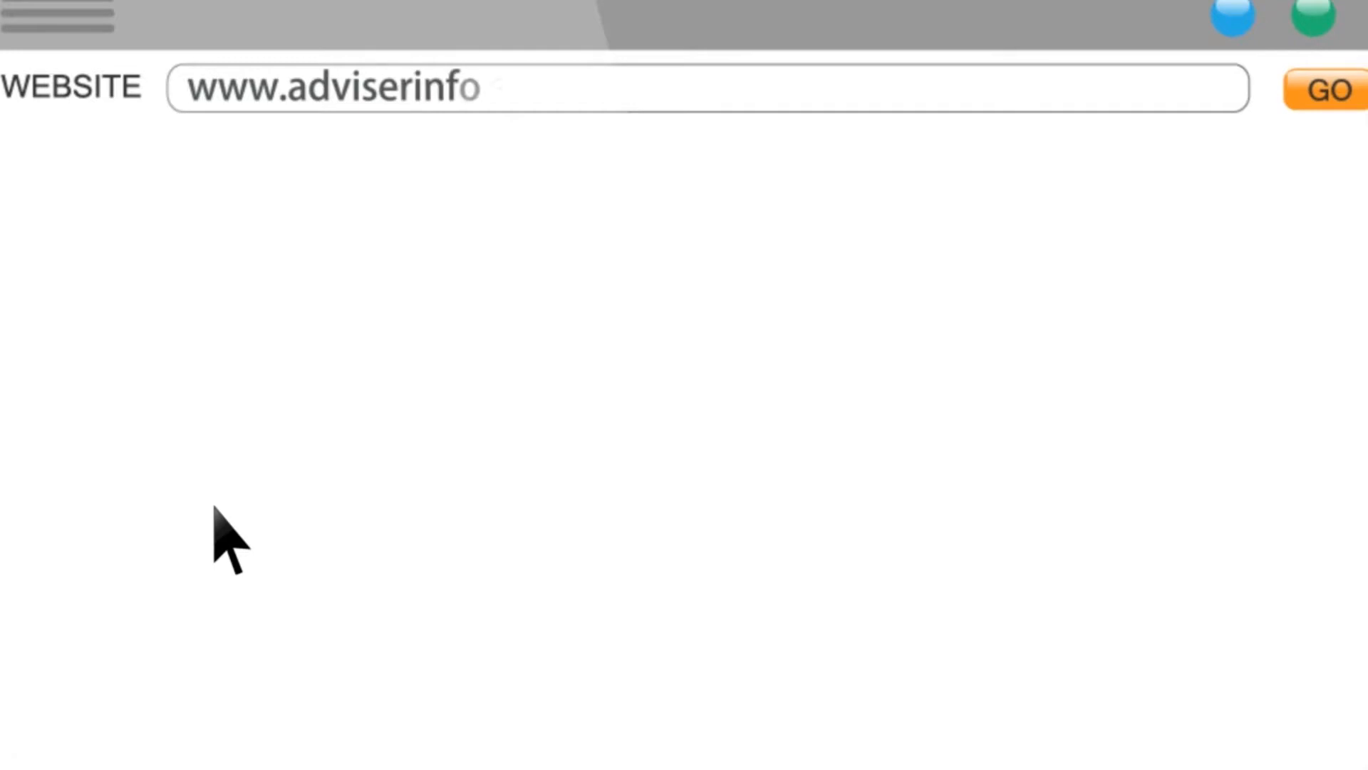
text(.sec.gov)
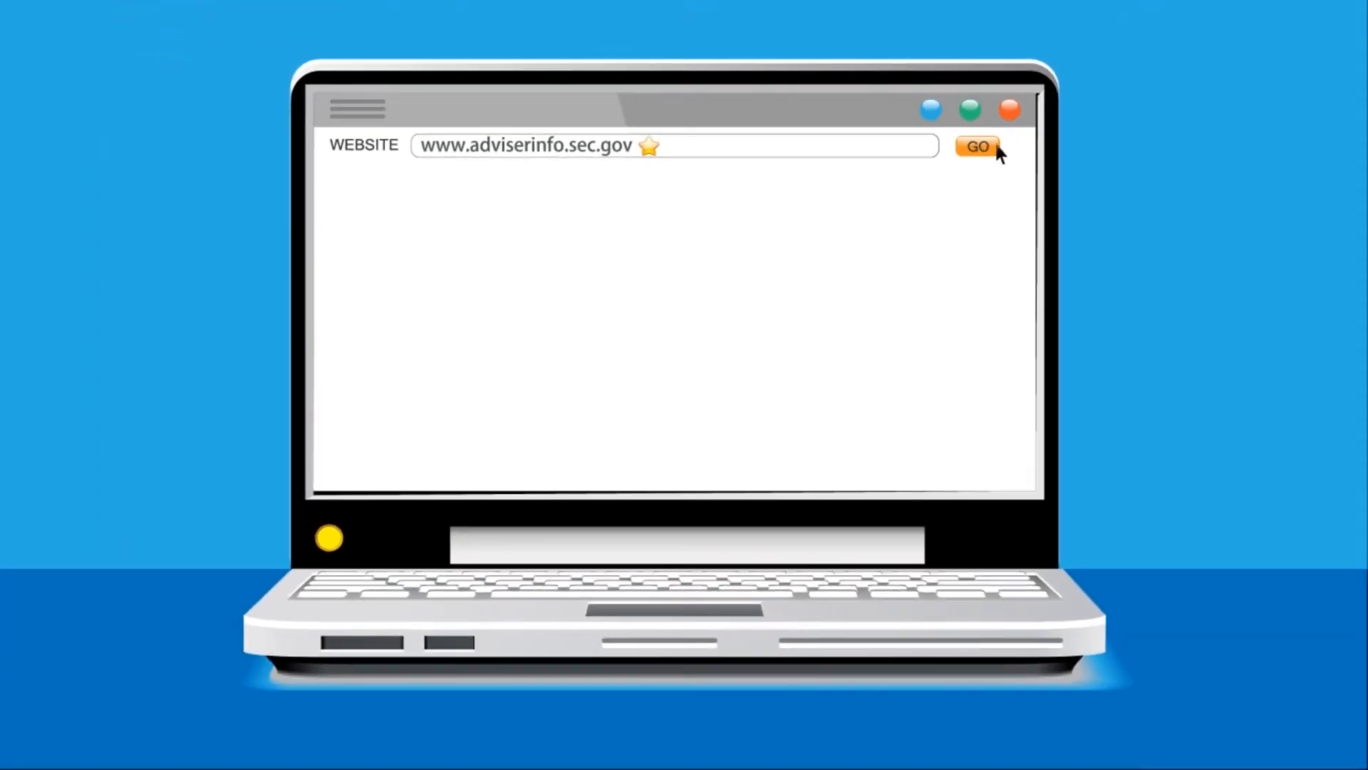
click(978, 145)
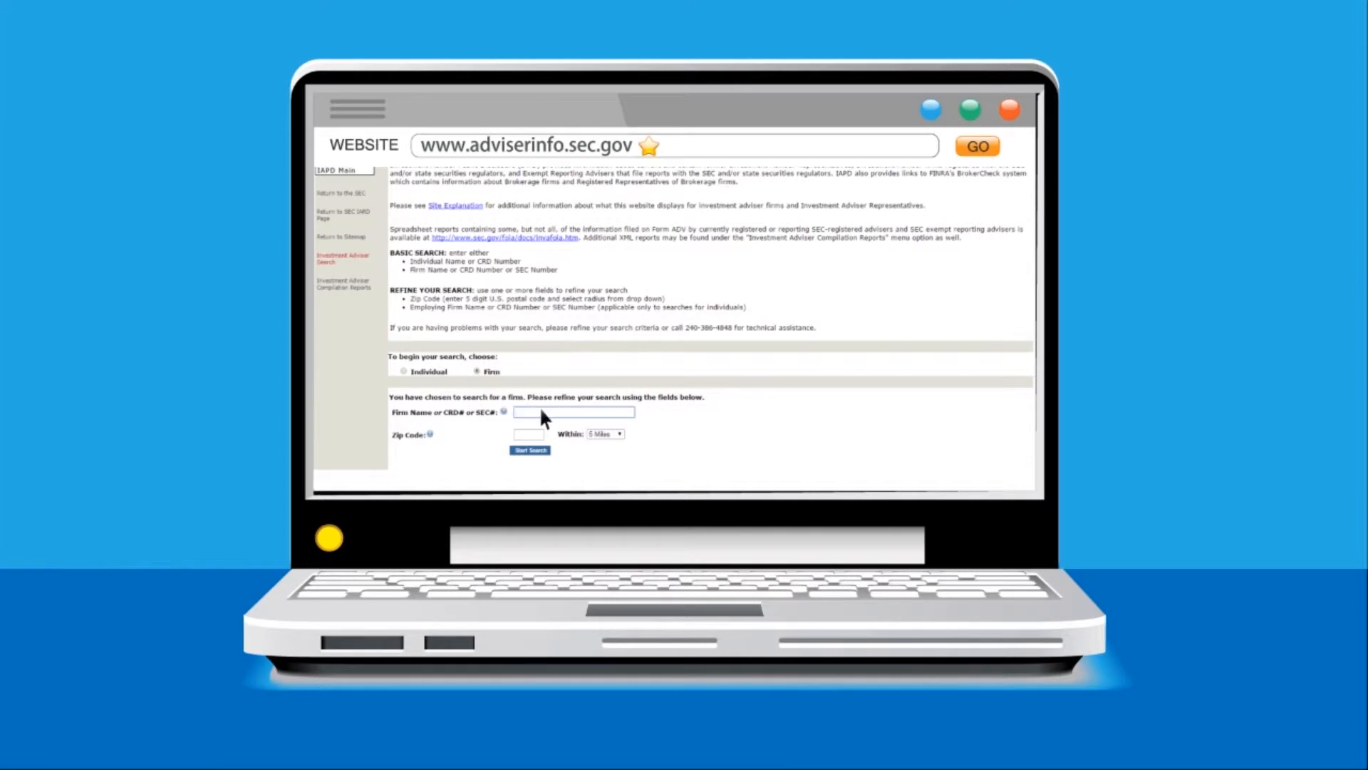
Enter 'Luminus management' as the firm name in the firm search
text(Luminus ma)
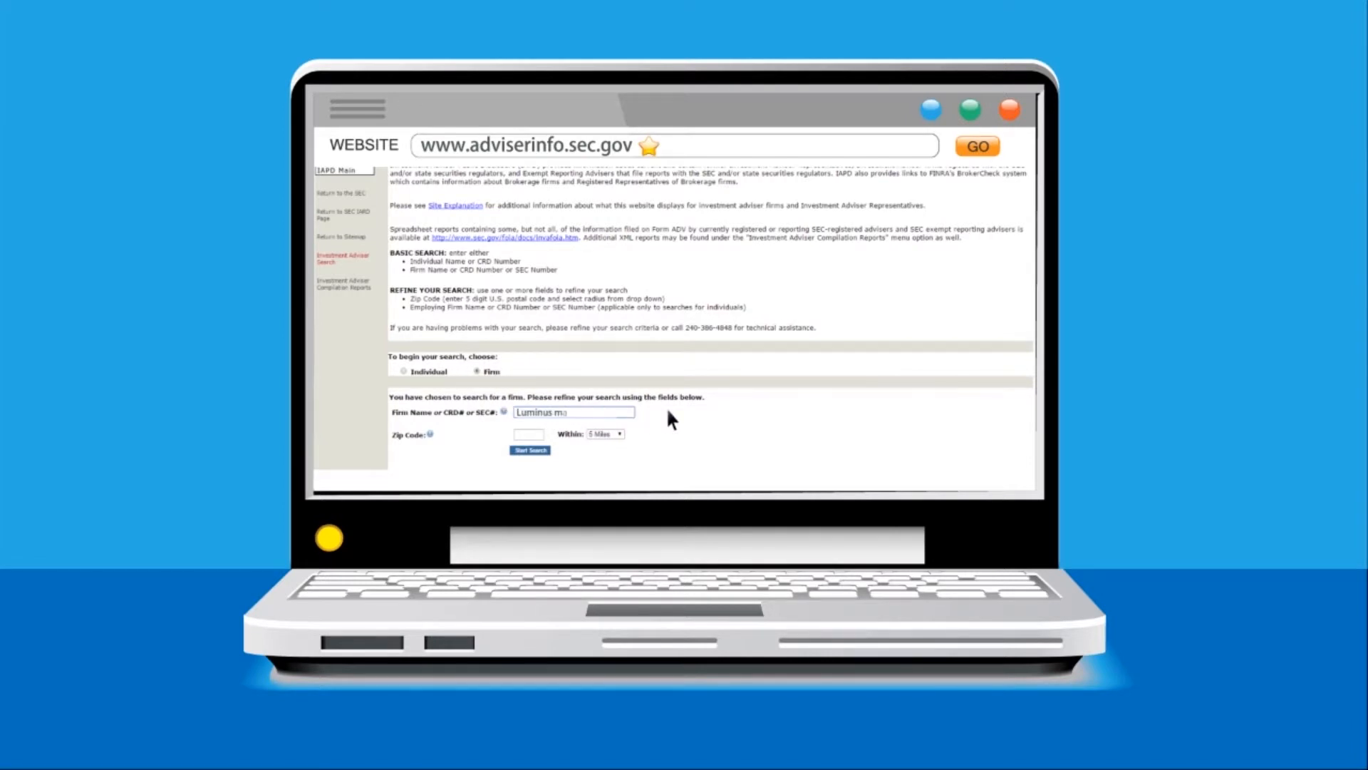
text(anagement)
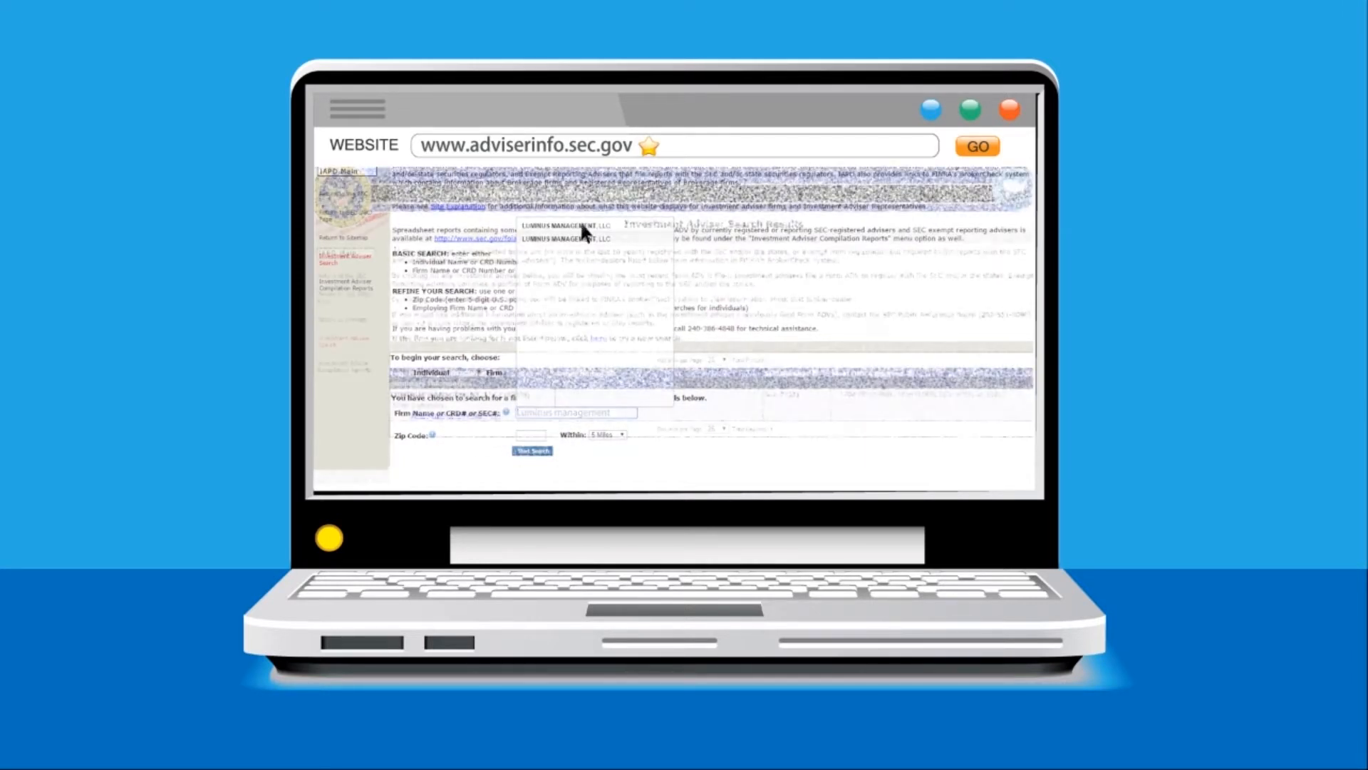
Select LUMINUS MANAGEMENT, LLC and view its Investment Adviser Firm registration summary
click(532, 452)
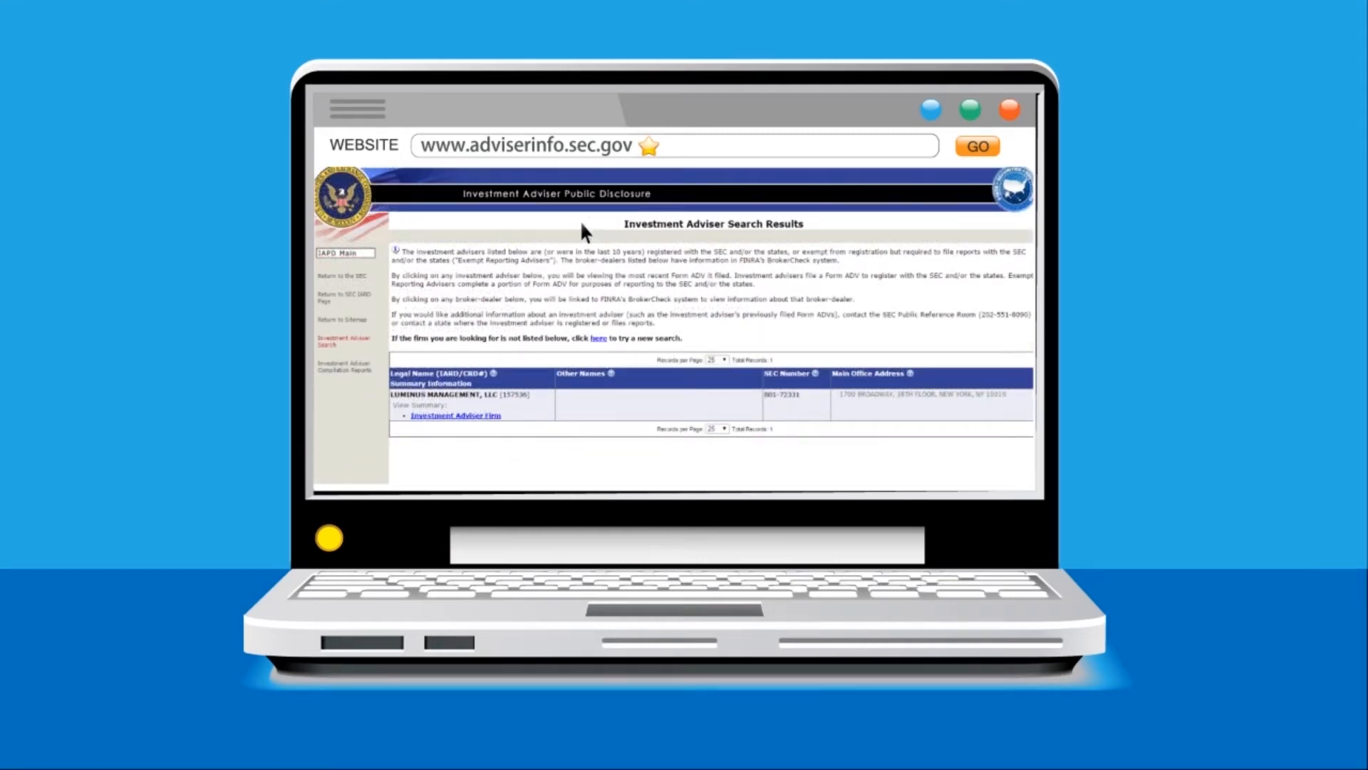
mouse_move(531, 402)
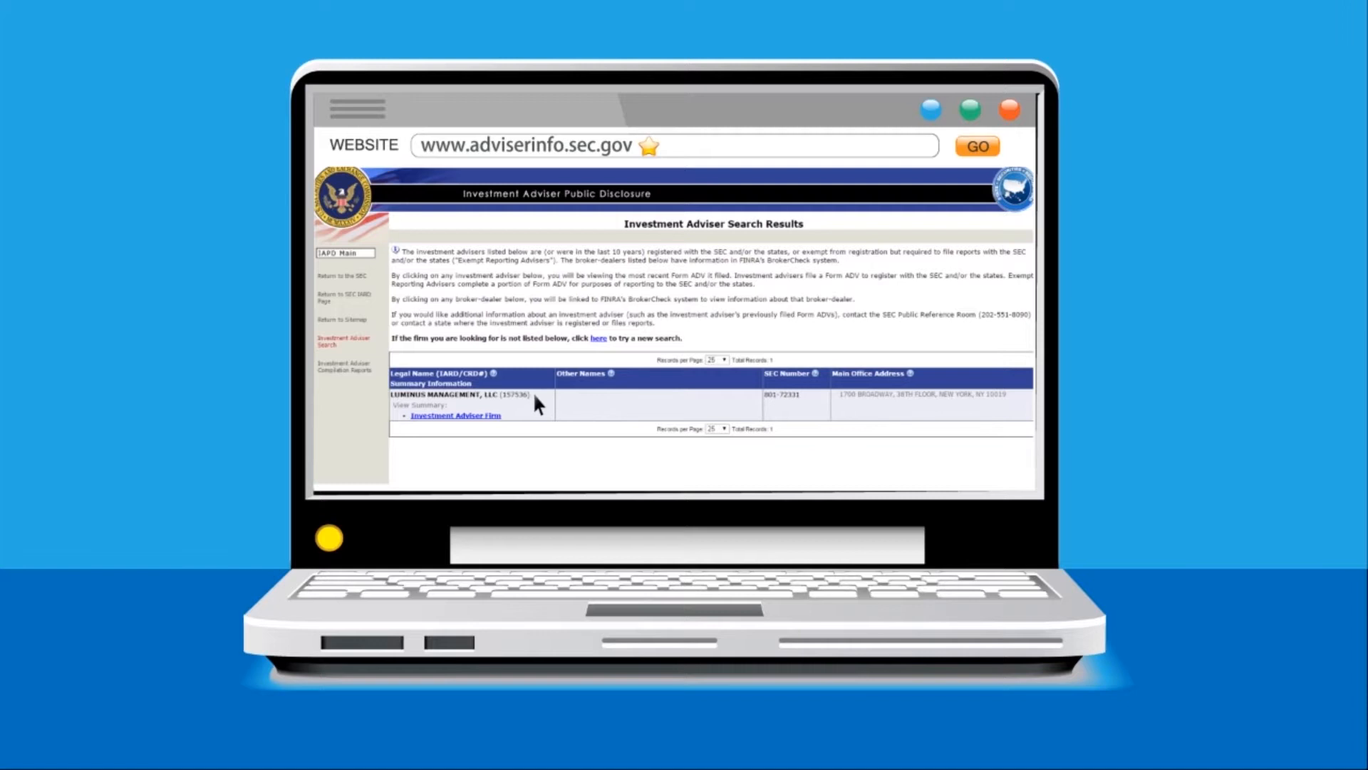
mouse_move(541, 406)
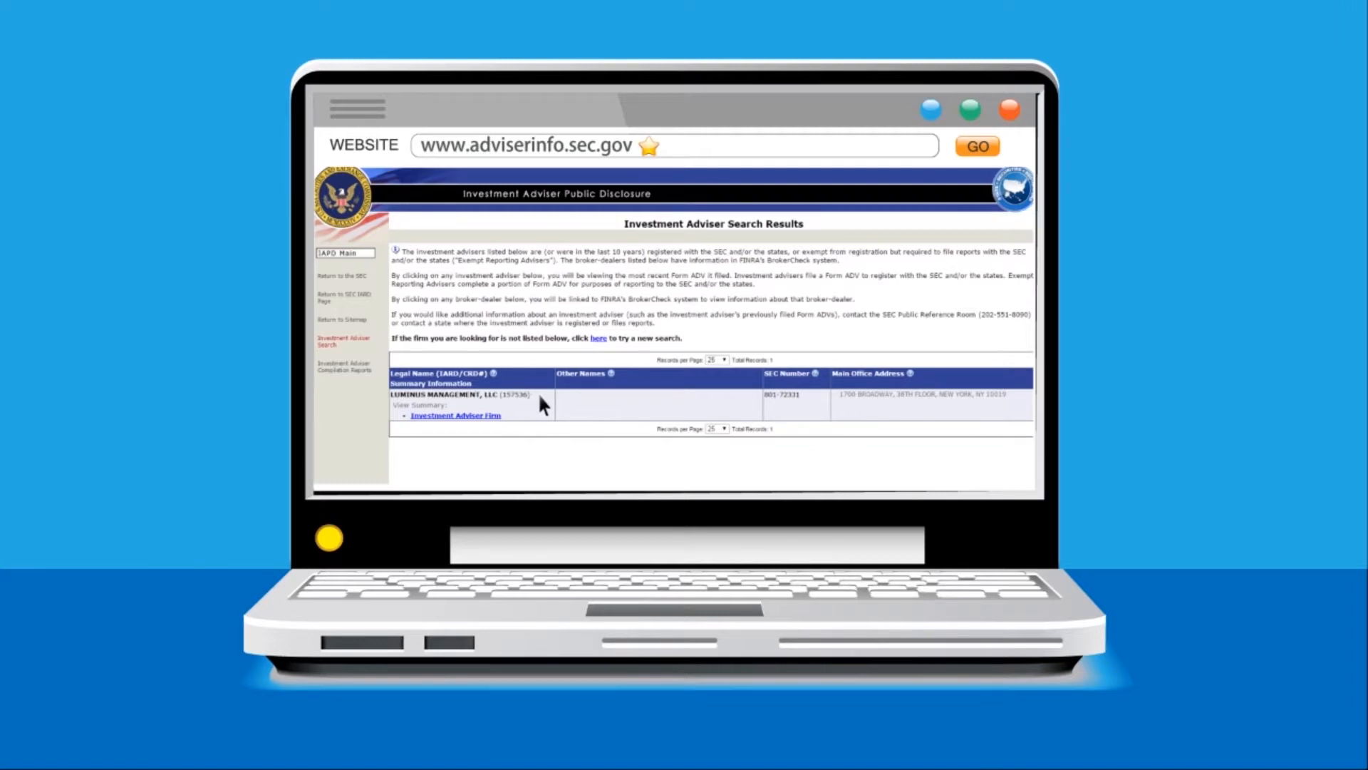
mouse_move(545, 403)
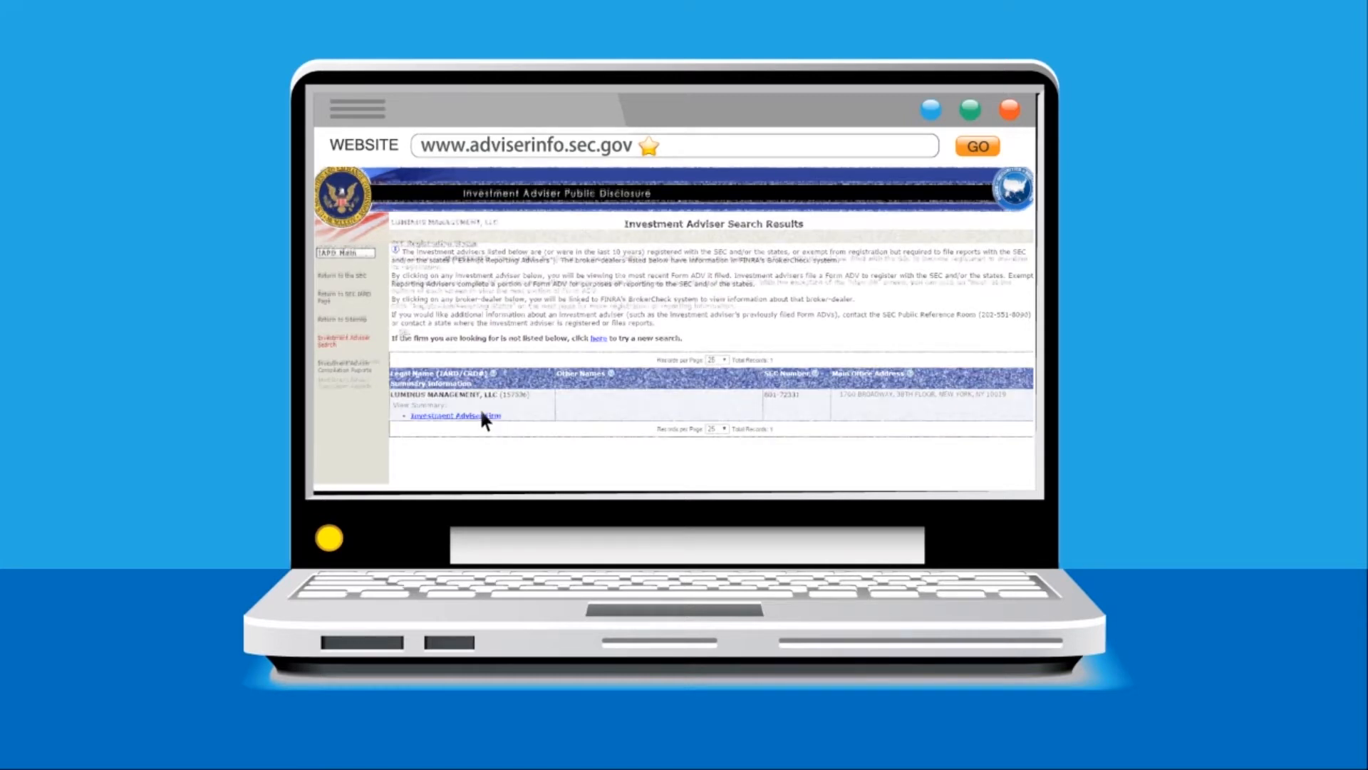
click(456, 414)
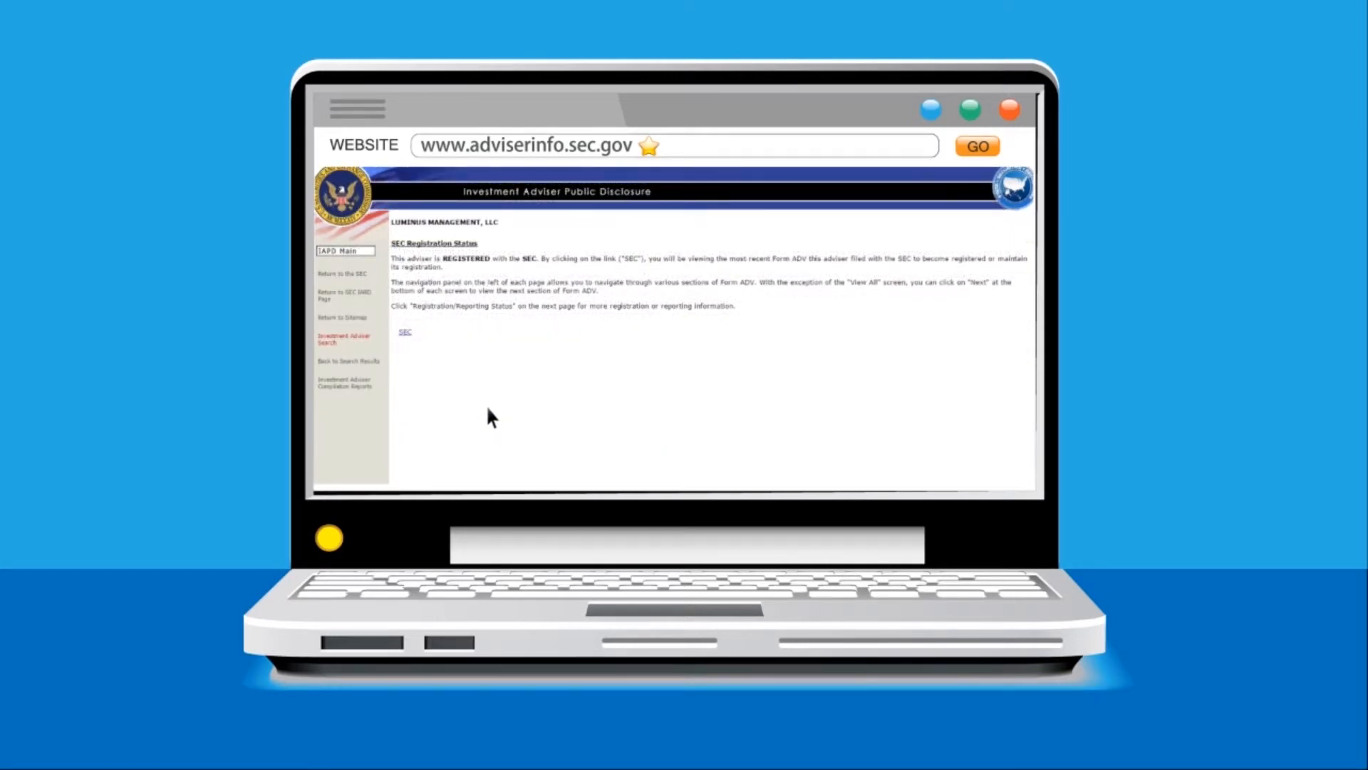
mouse_move(404, 339)
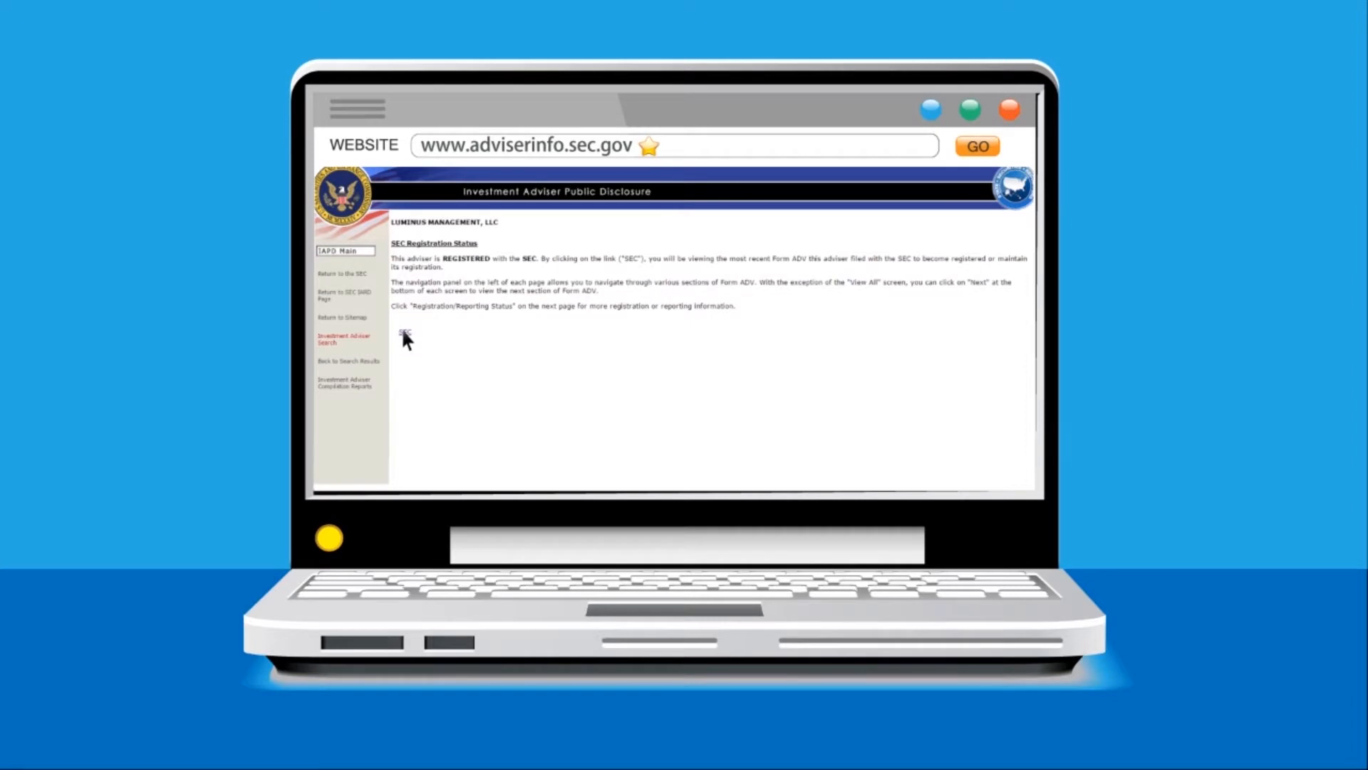
View Luminus Management's latest Form ADV and browse its Part 1 items and Schedules A–D
click(402, 336)
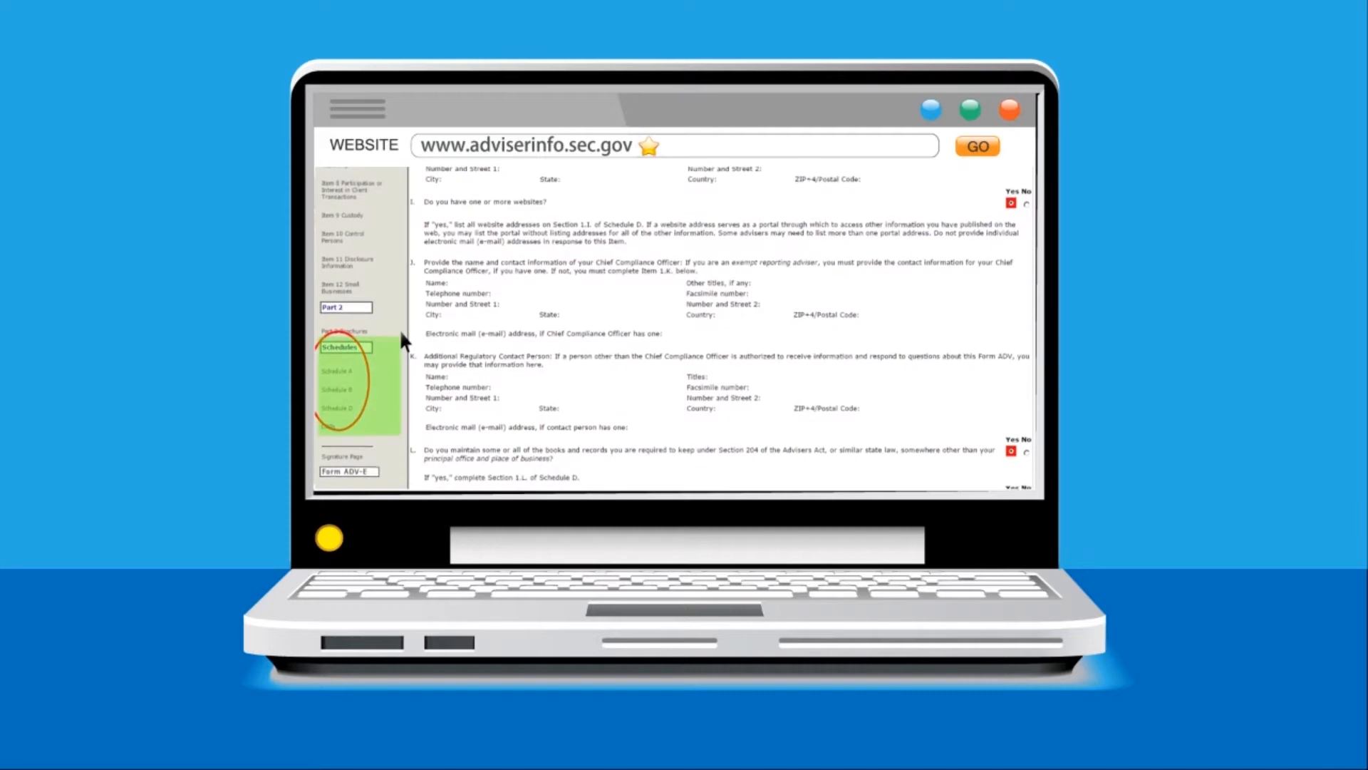
scroll(up, 3)
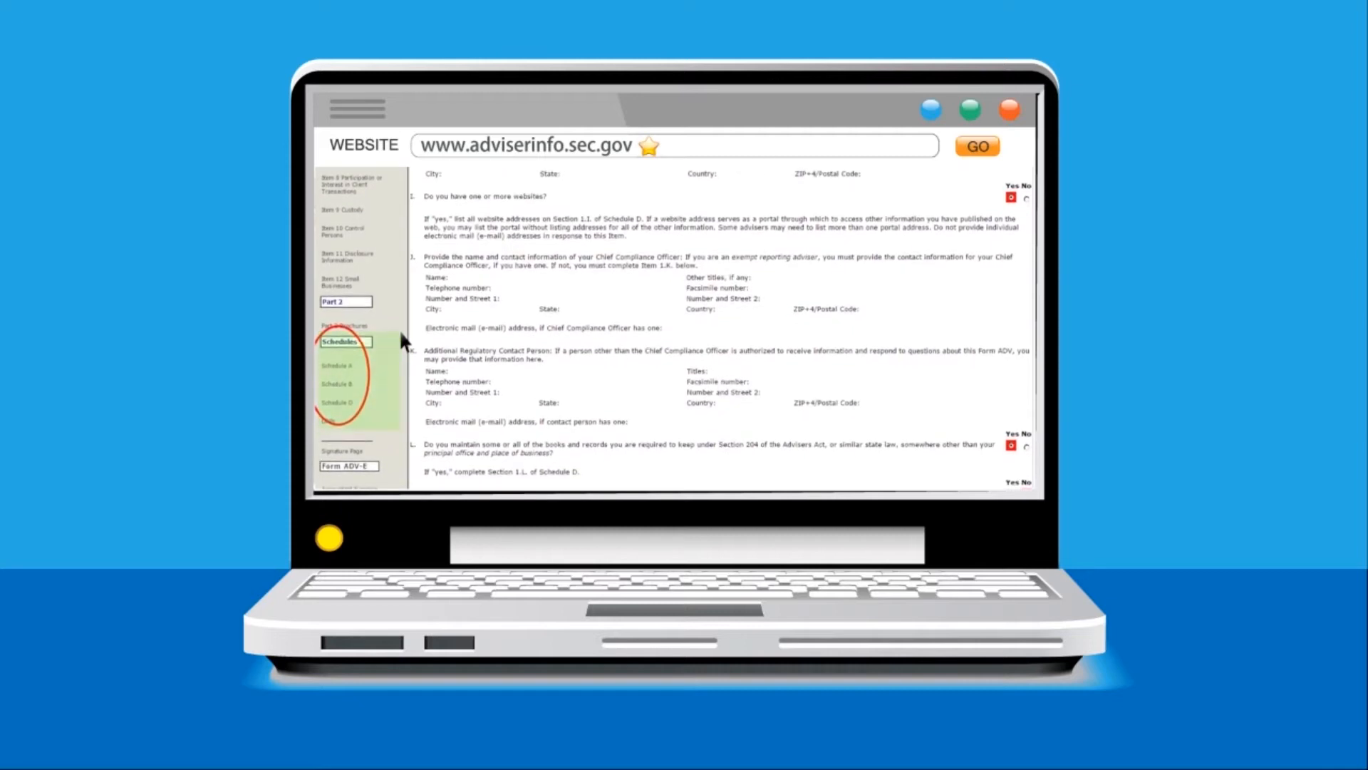
scroll(down, 3)
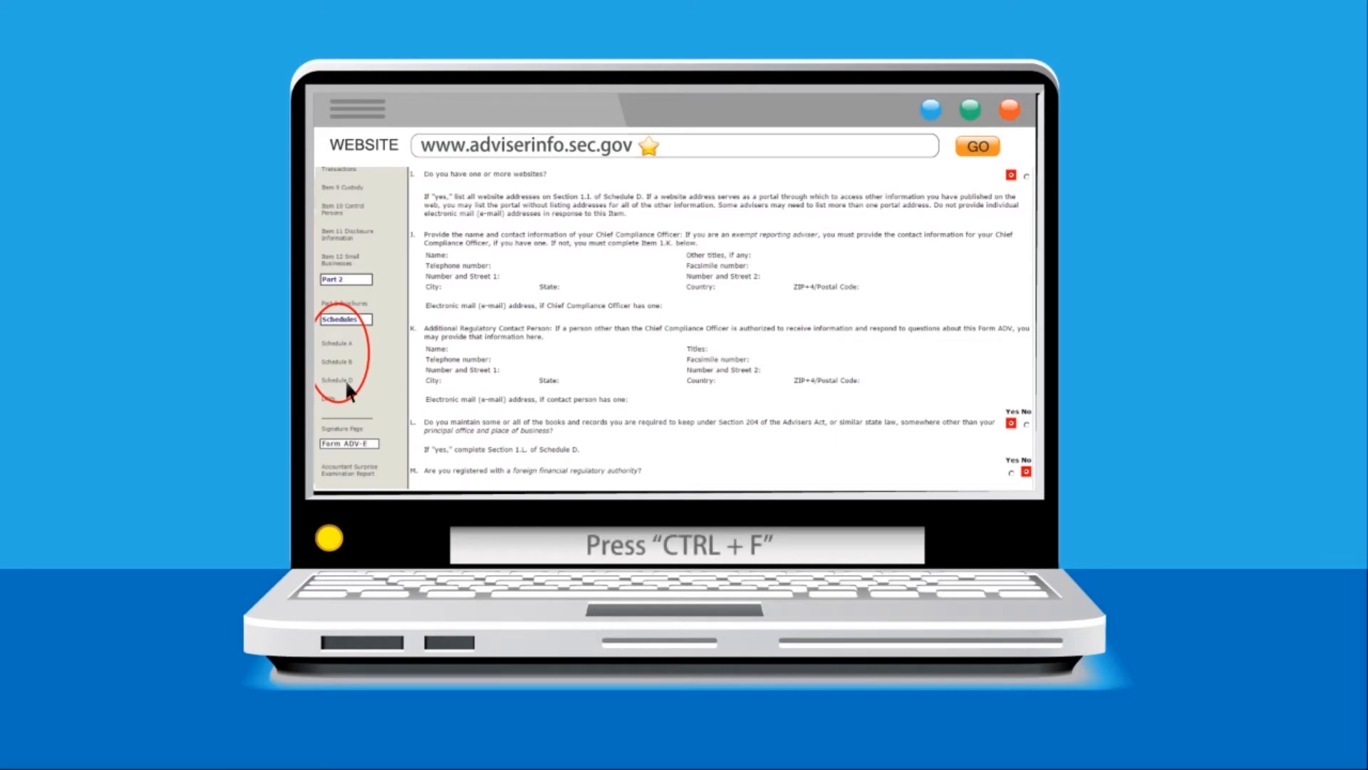
Find 'Custodian' within the Form ADV page using the browser find bar
key(ctrl+f)
text(Cust)
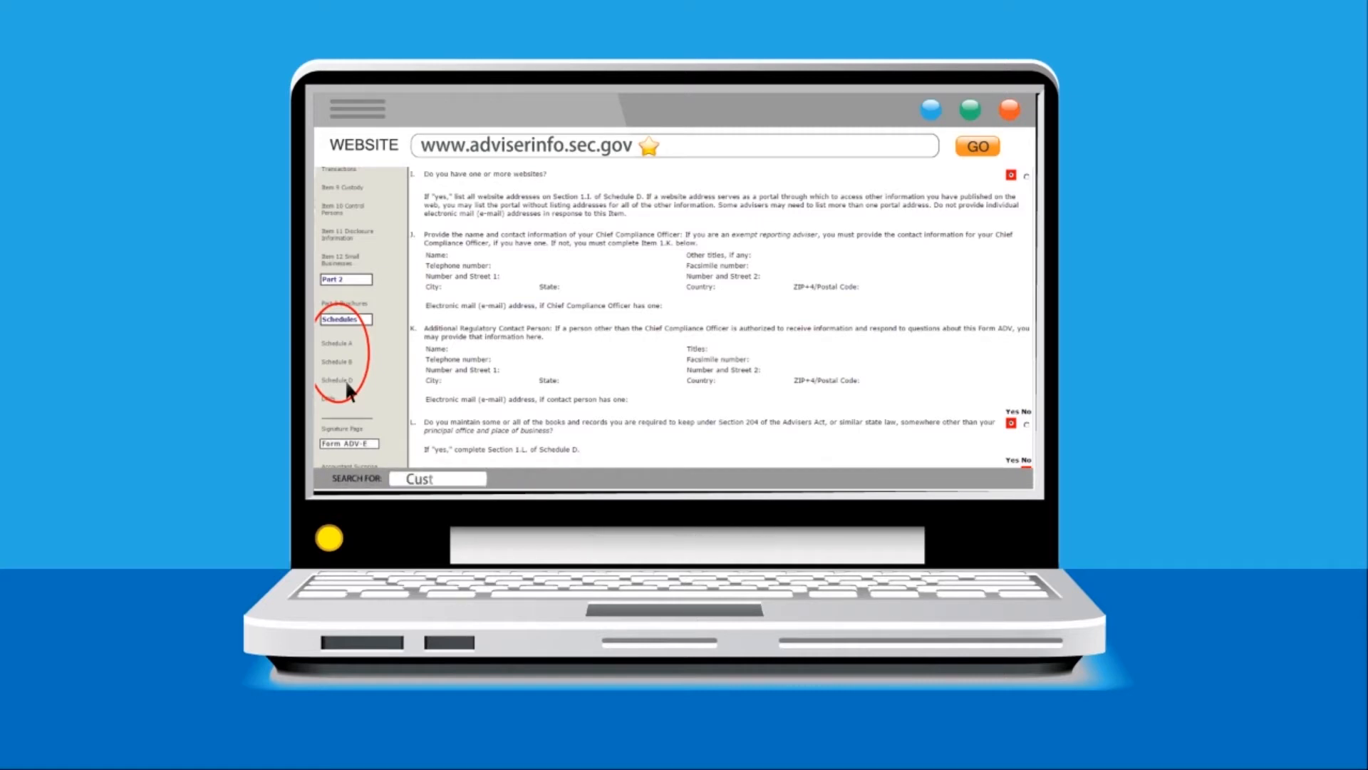
text(odian)
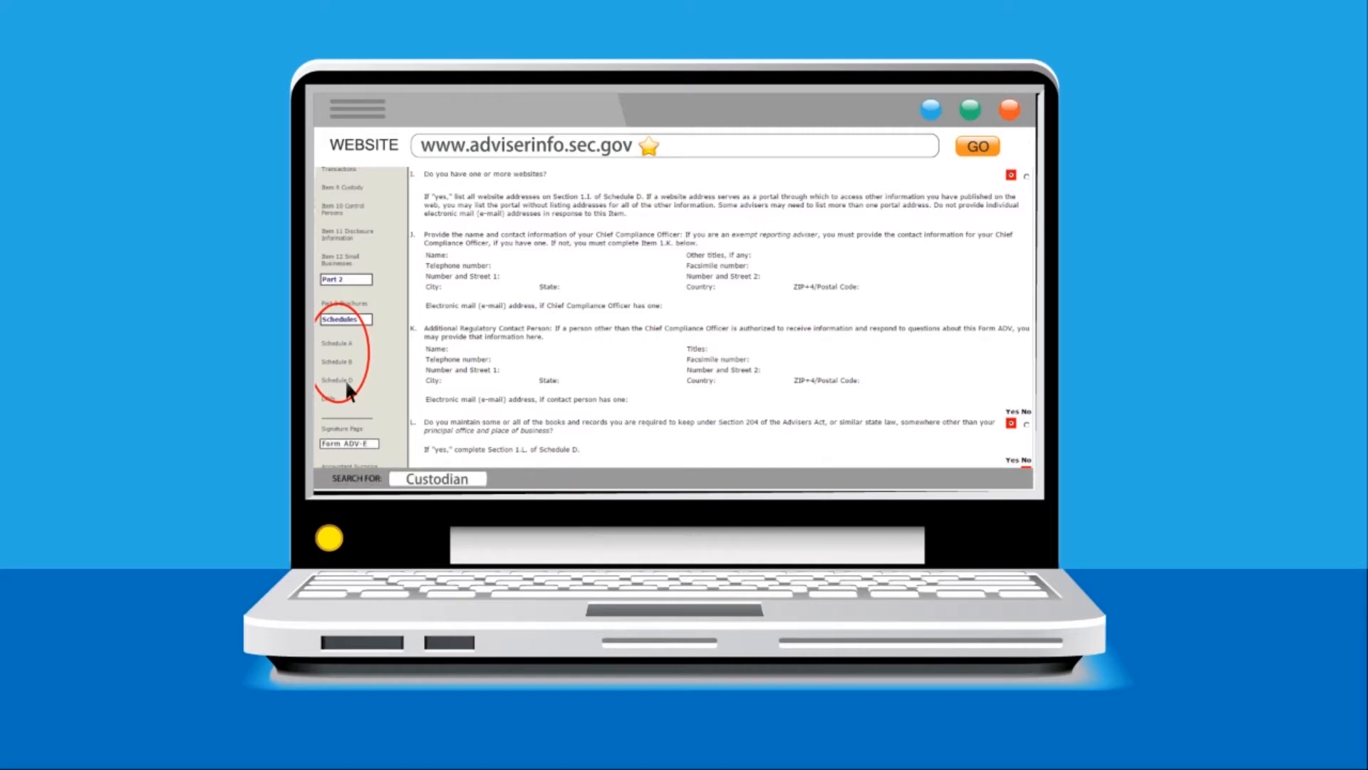